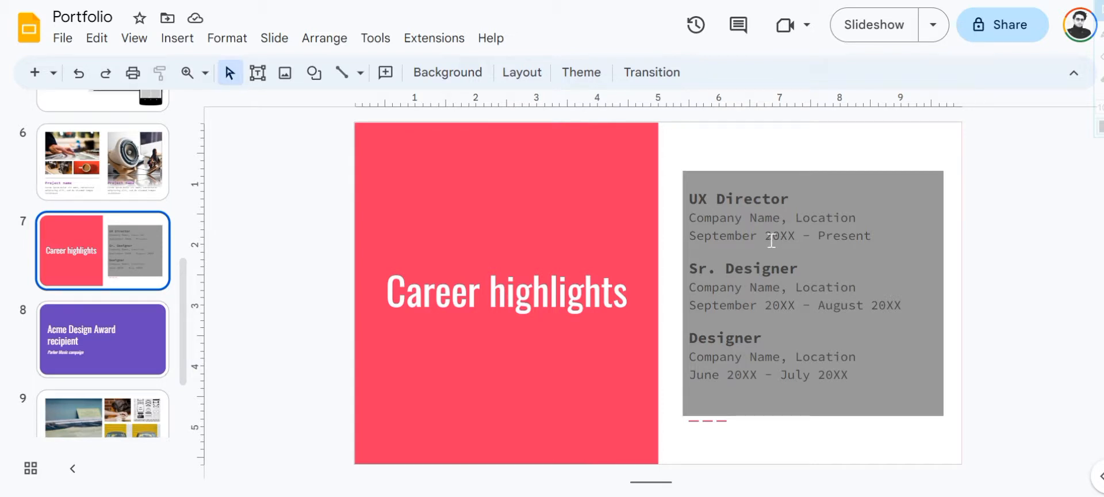
mouse_move(830, 296)
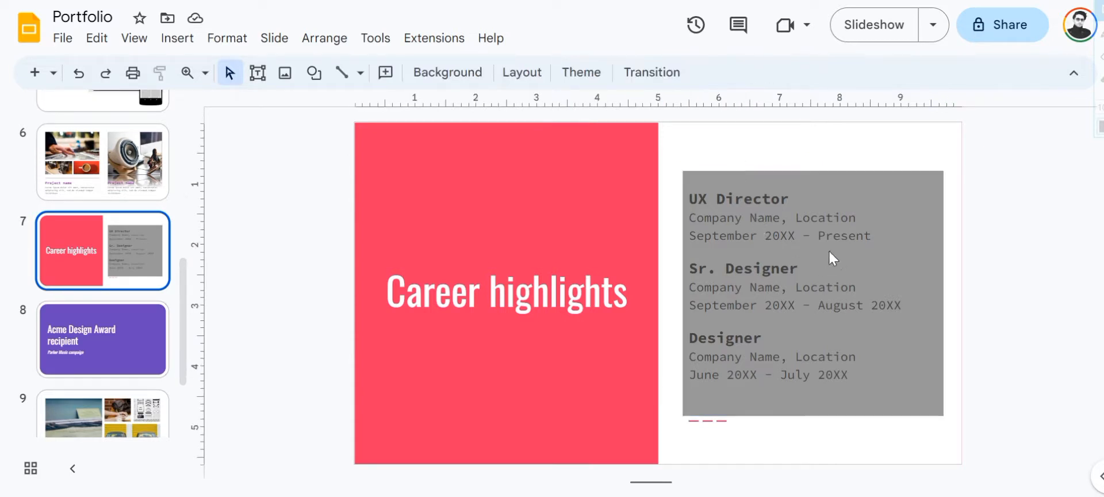
Set the career history text box fill to a custom colour with alpha 0
left_click(810, 246)
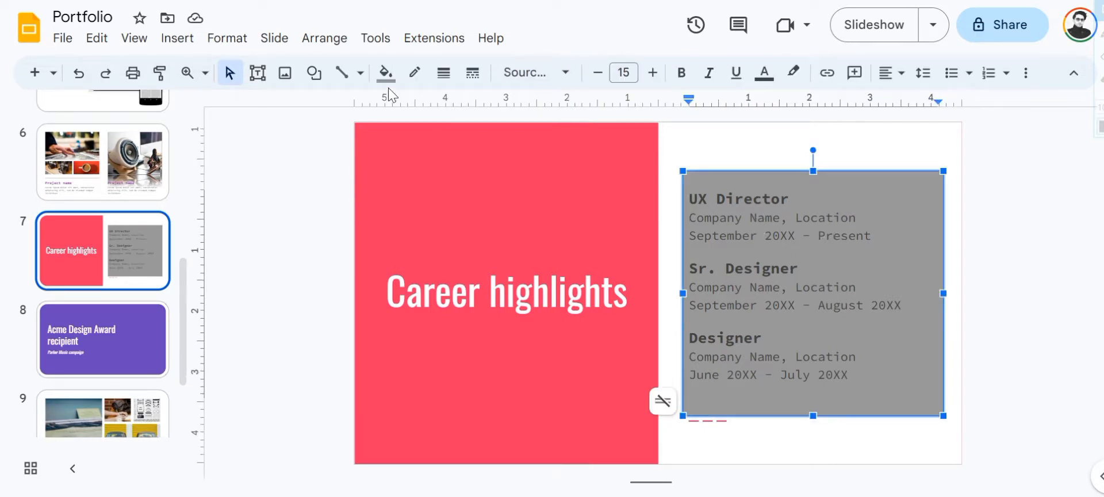
mouse_move(386, 73)
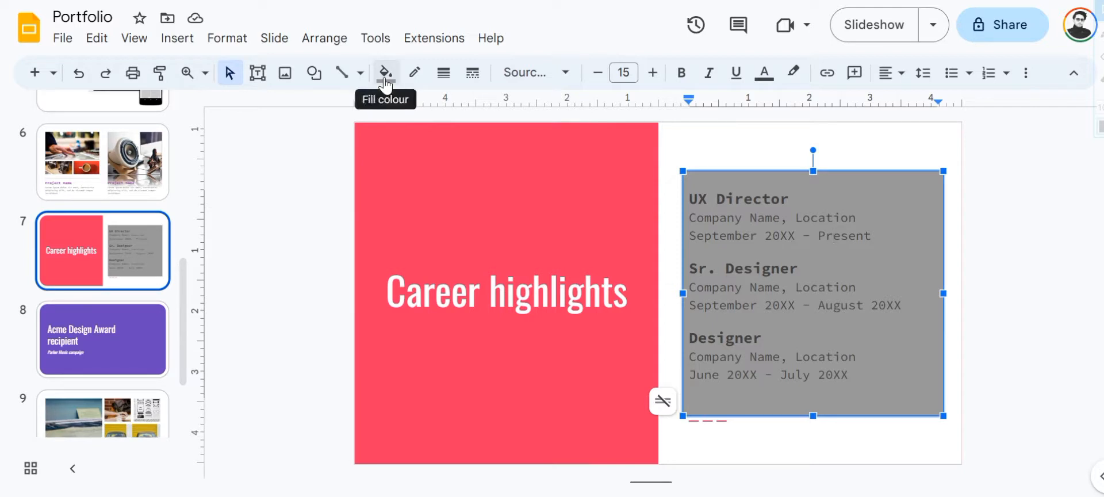
left_click(385, 73)
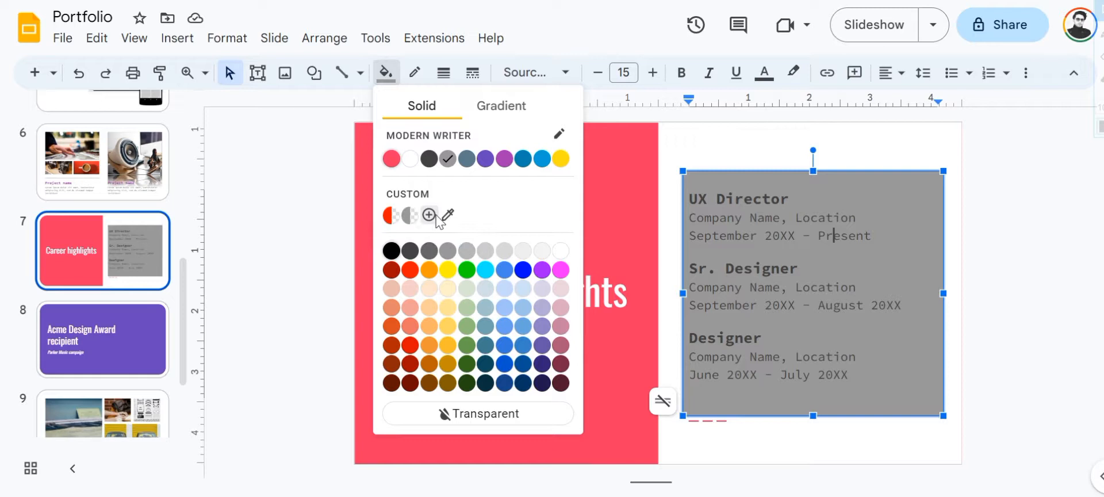
left_click(428, 215)
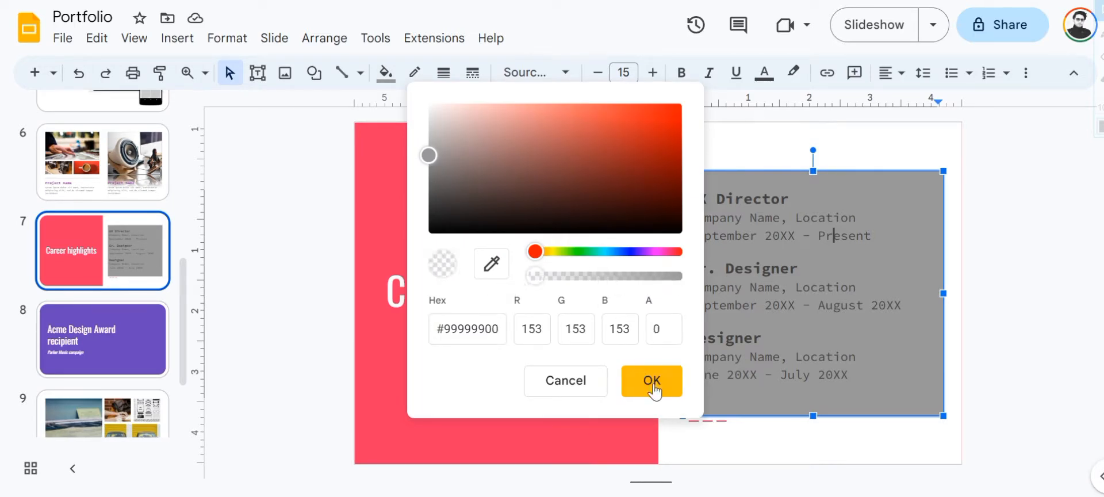
left_click(649, 380)
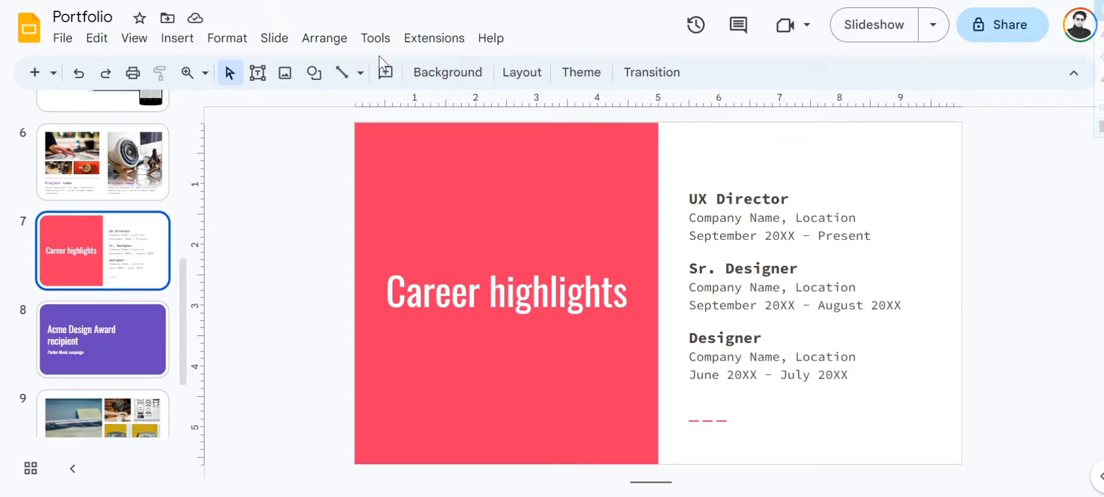
mouse_move(403, 107)
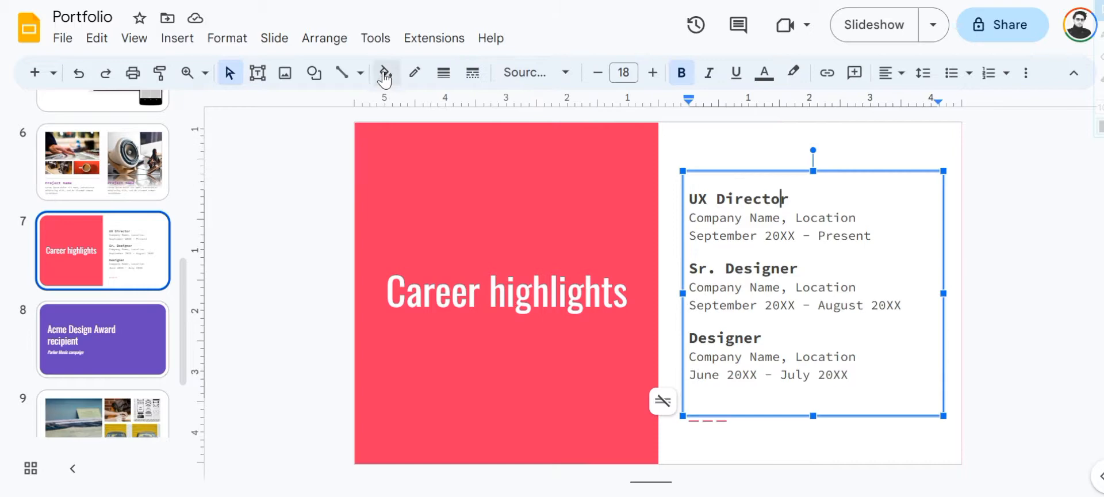
Deselect the text box and go to slide 6 with the speaker photo
left_click(242, 276)
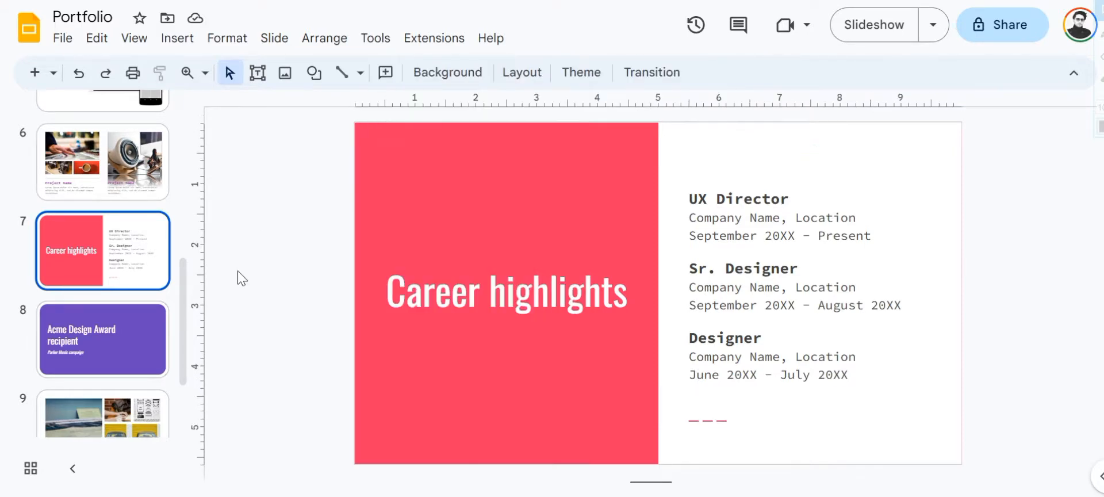
left_click(103, 162)
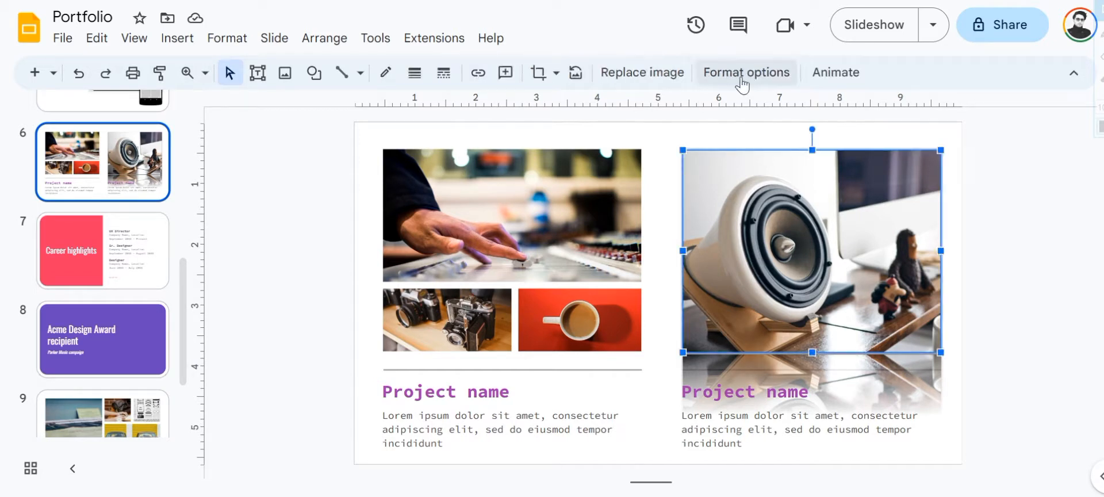
Open Format options for the selected speaker photo
left_click(746, 72)
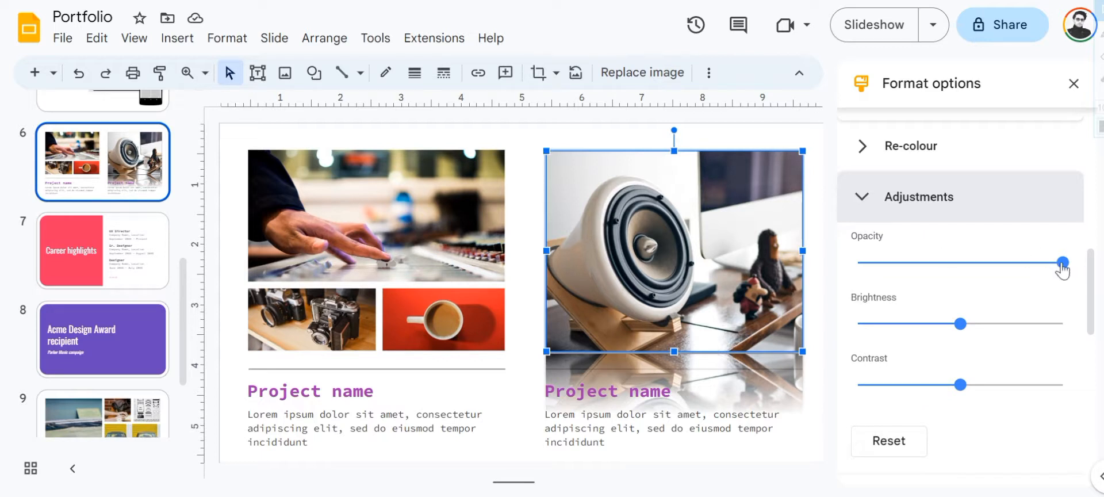
mouse_move(1063, 268)
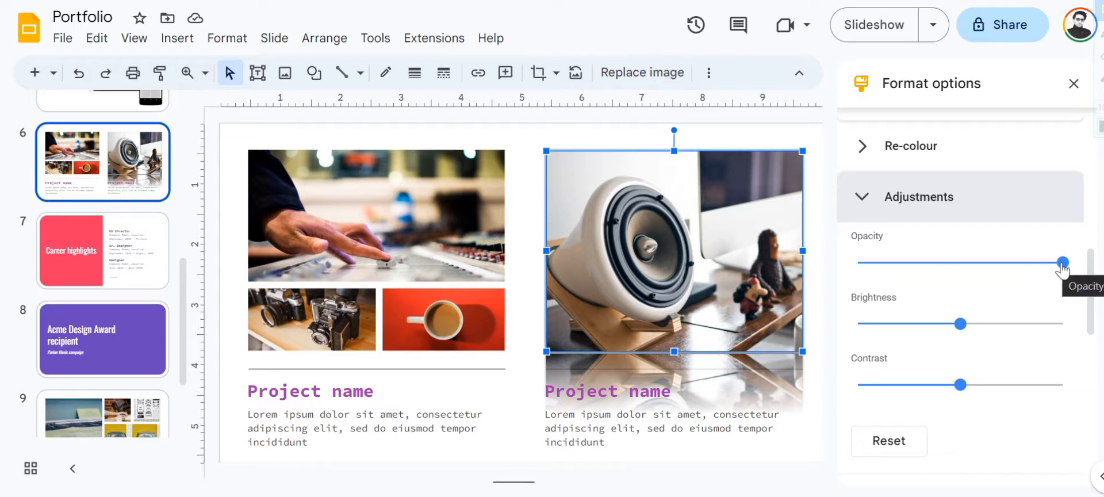
Test the speaker photo's opacity from transparent to half, restore full opacity, and close Format options
left_click_drag(1063, 261, 1050, 262)
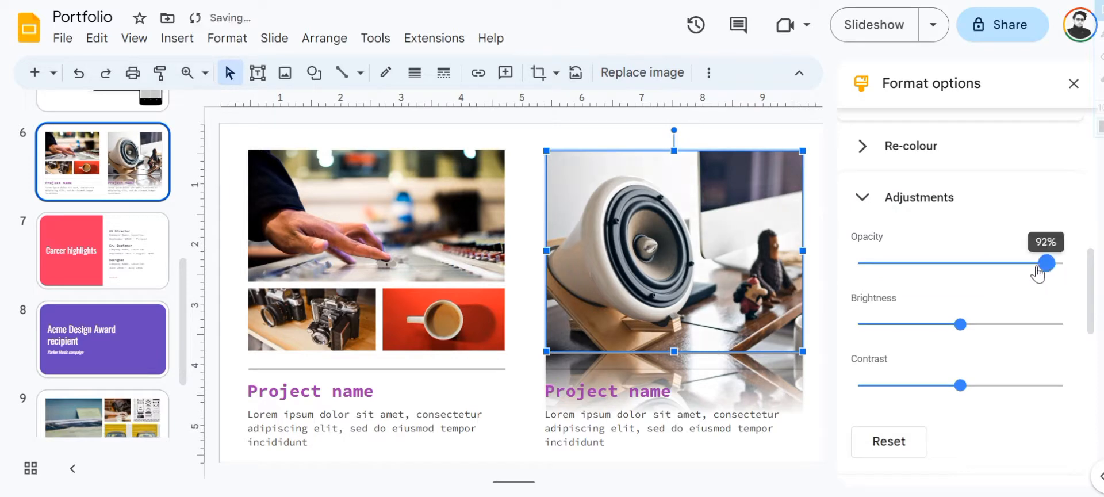
left_click_drag(1048, 263, 970, 264)
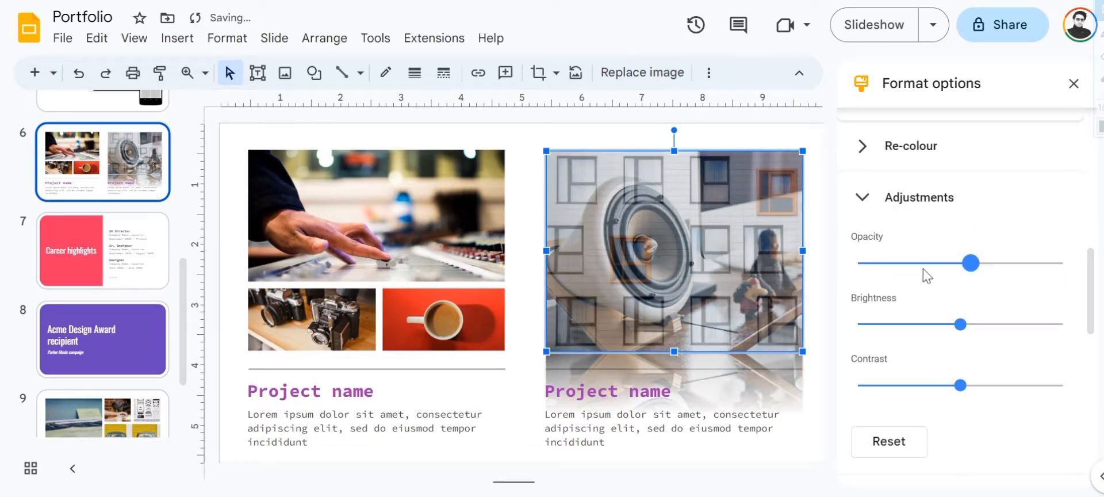
left_click_drag(973, 262, 856, 262)
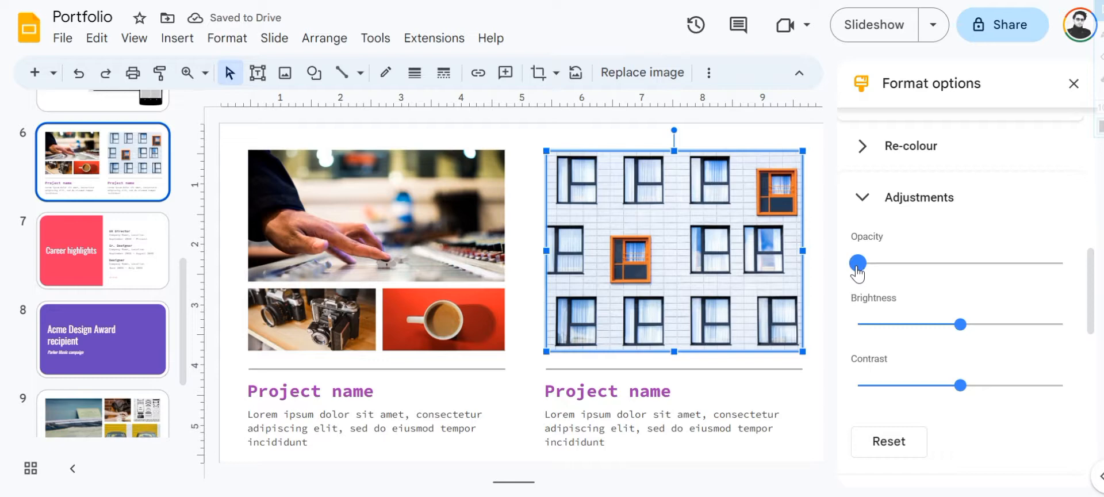
left_click_drag(857, 262, 964, 262)
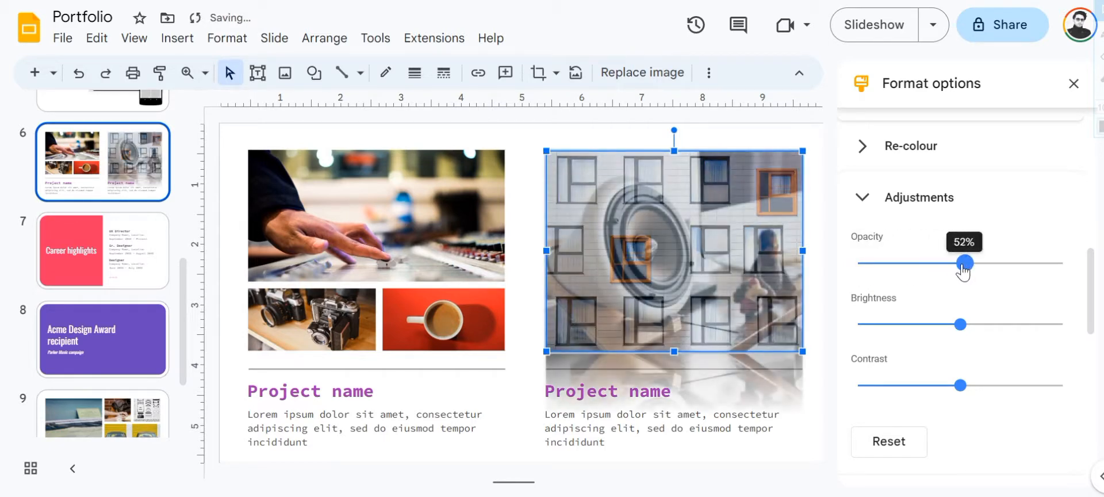
left_click_drag(963, 263, 962, 262)
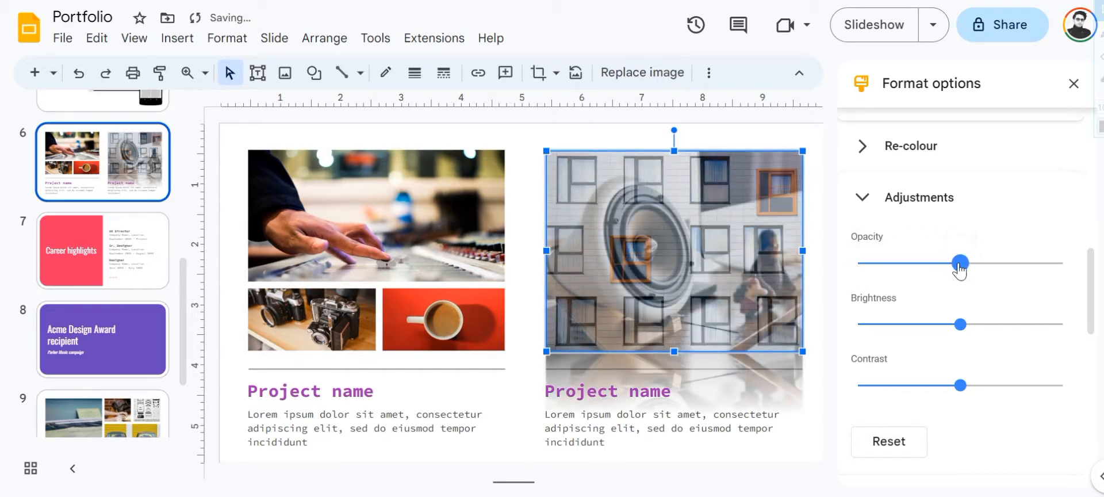
left_click_drag(960, 263, 1063, 263)
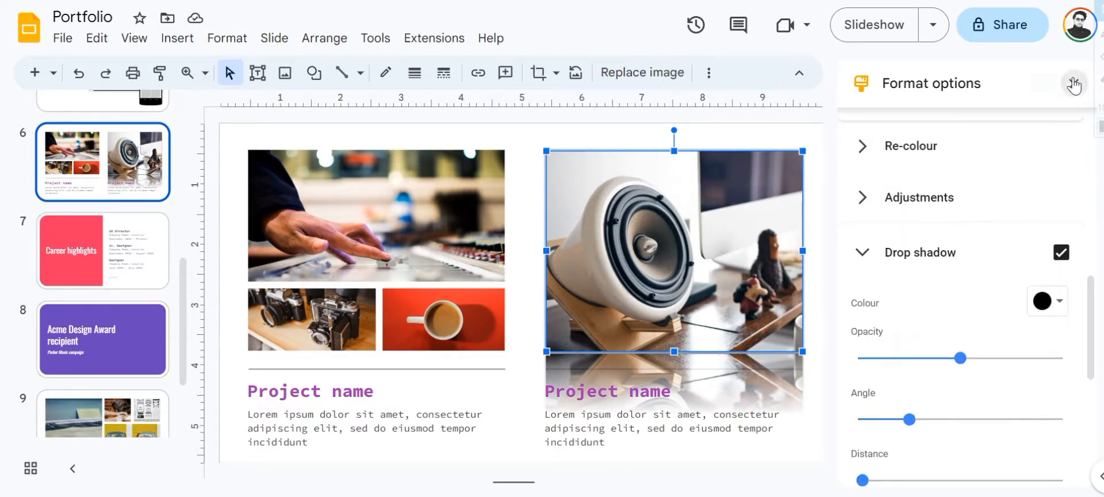
left_click(1074, 83)
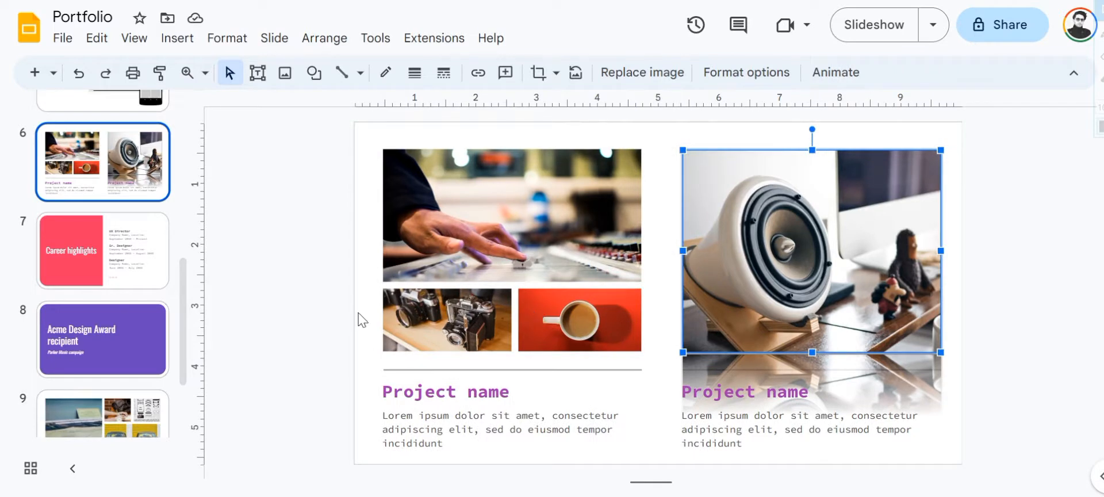